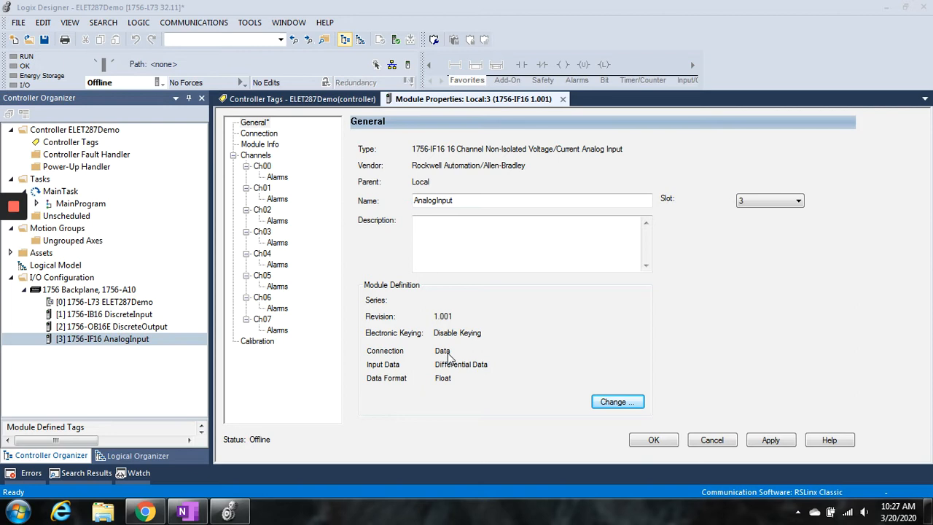
Step: Review channel 0 of the 1756-IF16, keeping Input Type Current (mA) and the 0–20 mA range
{"action": "left_click", "coordinate": [263, 166]}
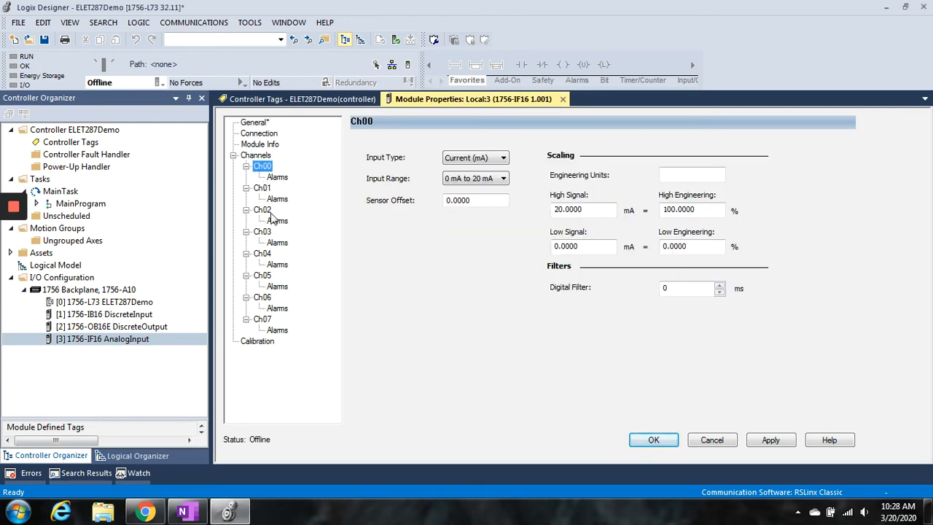
{"action": "mouse_move", "coordinate": [434, 178]}
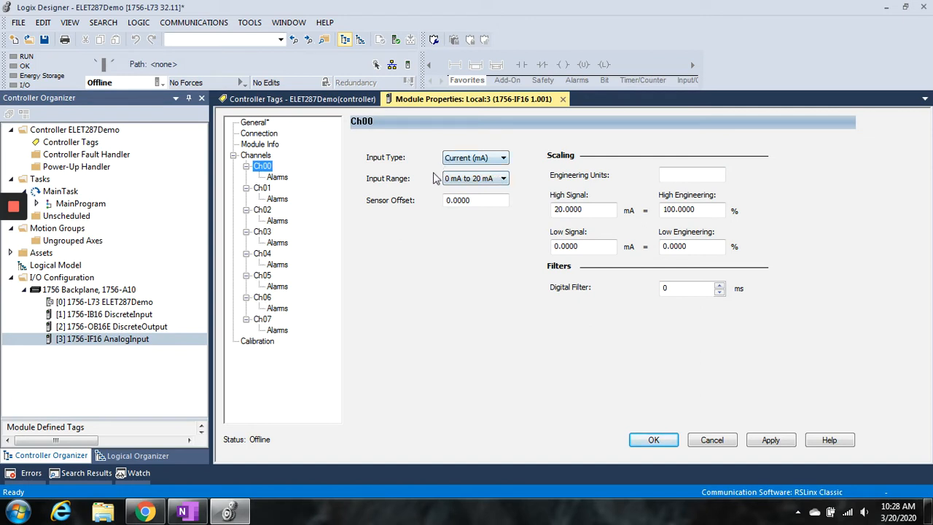
{"action": "mouse_move", "coordinate": [469, 178]}
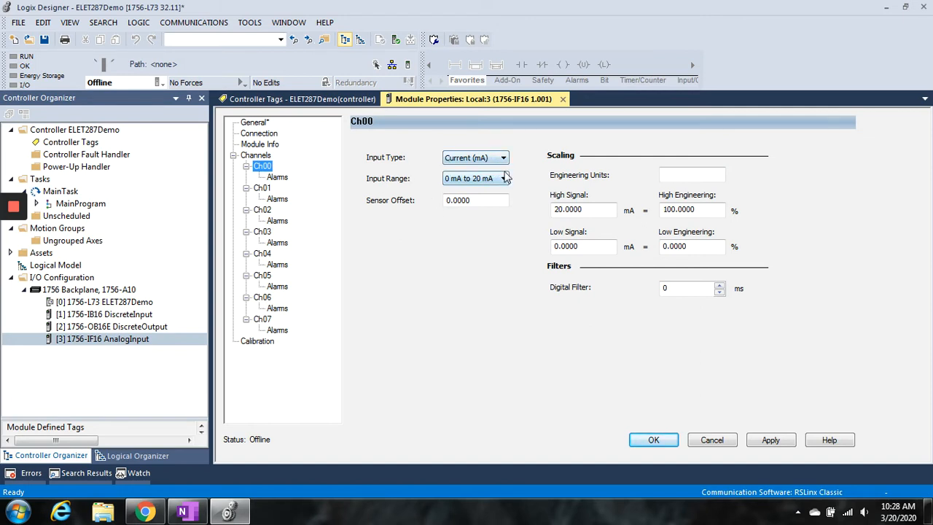
{"action": "left_click", "coordinate": [501, 157]}
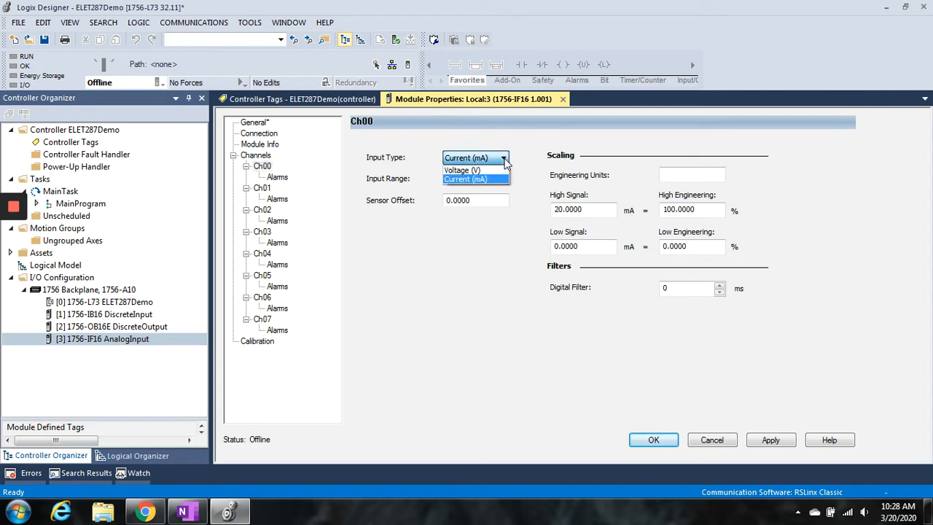
{"action": "left_click", "coordinate": [474, 179]}
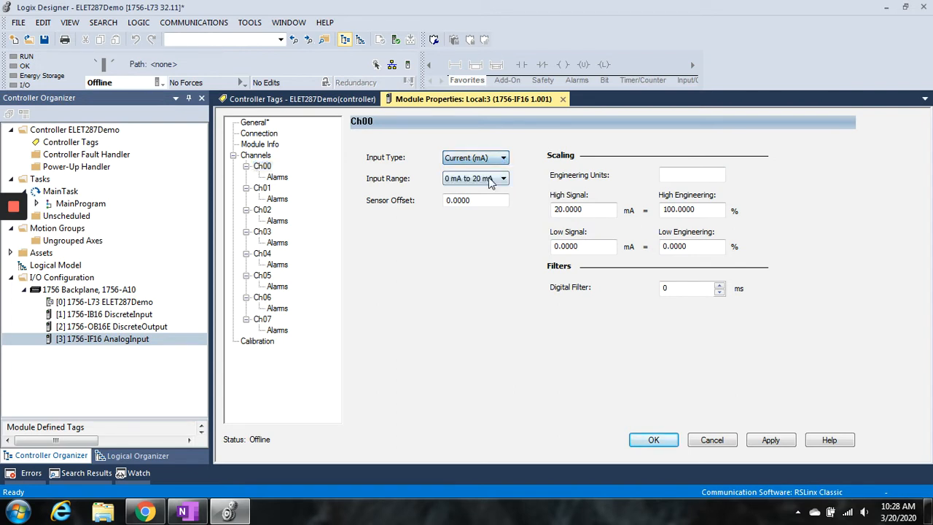
{"action": "left_click", "coordinate": [475, 178]}
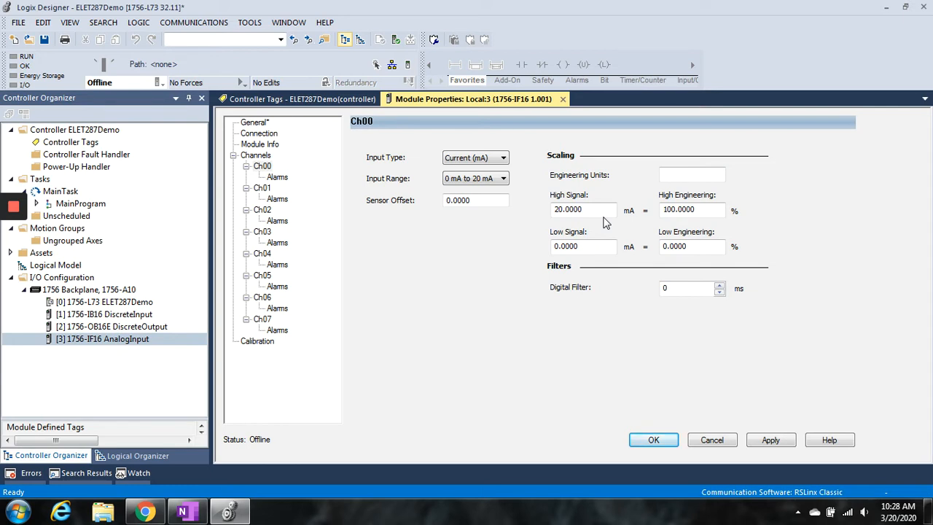
{"action": "mouse_move", "coordinate": [601, 192]}
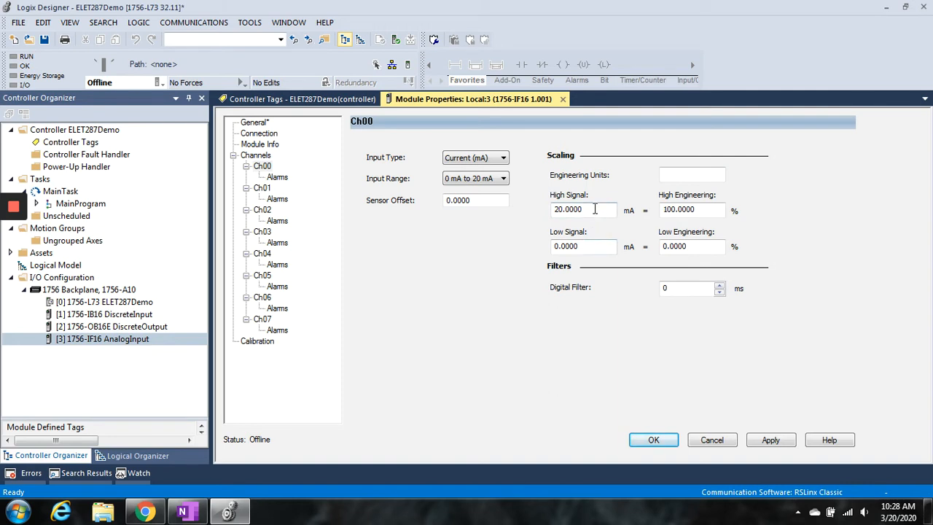
Step: Set channel 0's Low Signal to 4.0000 mA, leaving High Signal at 20 mA
{"action": "left_click", "coordinate": [691, 210]}
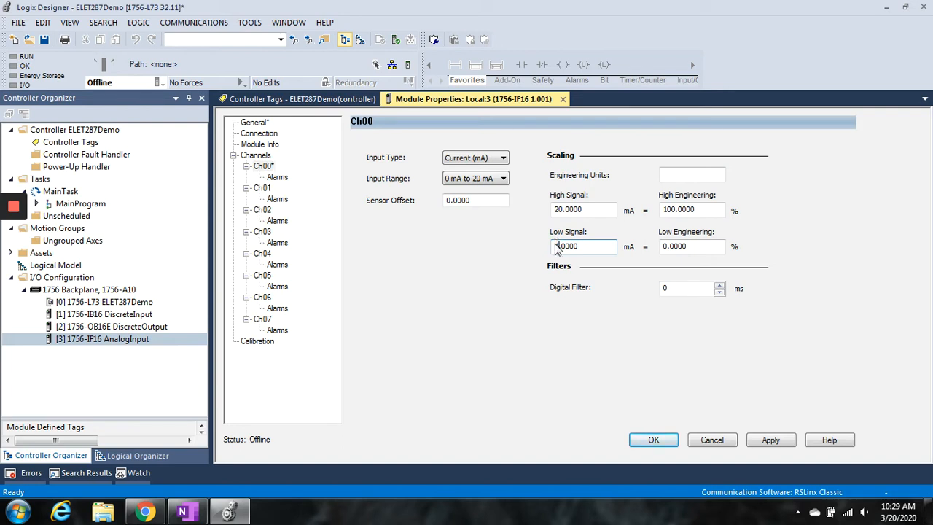
{"action": "type", "text": "4.0000"}
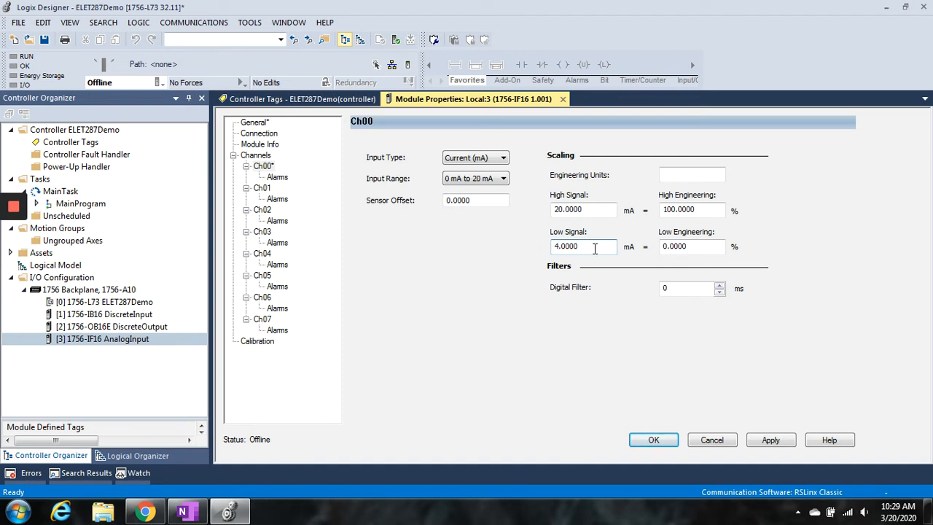
{"action": "left_click", "coordinate": [583, 210]}
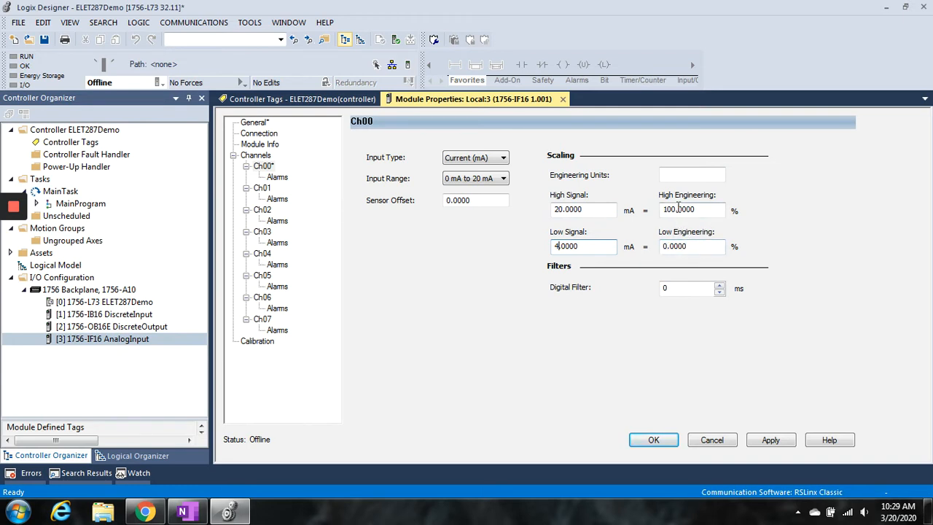
Step: Set Engineering Units to psi and High Engineering to 500.0000 for channel 0
{"action": "left_click", "coordinate": [691, 175]}
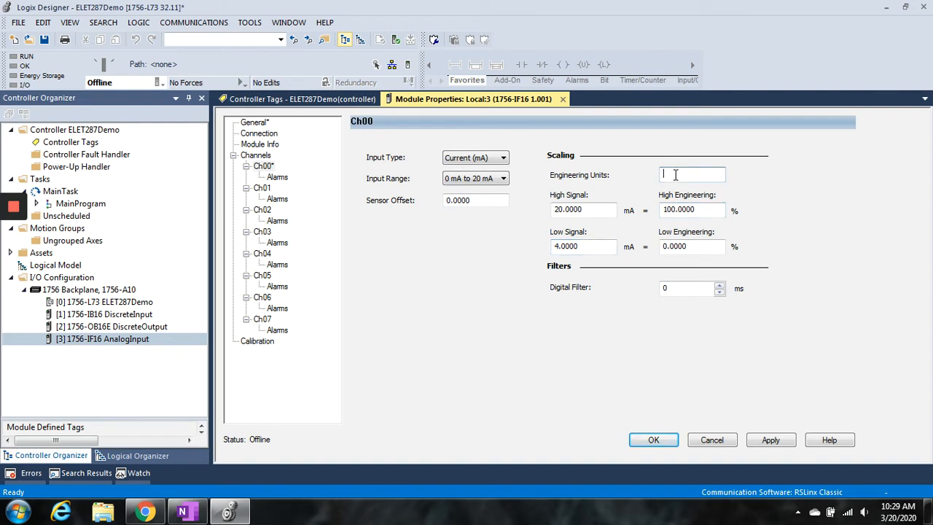
{"action": "type", "text": "psi"}
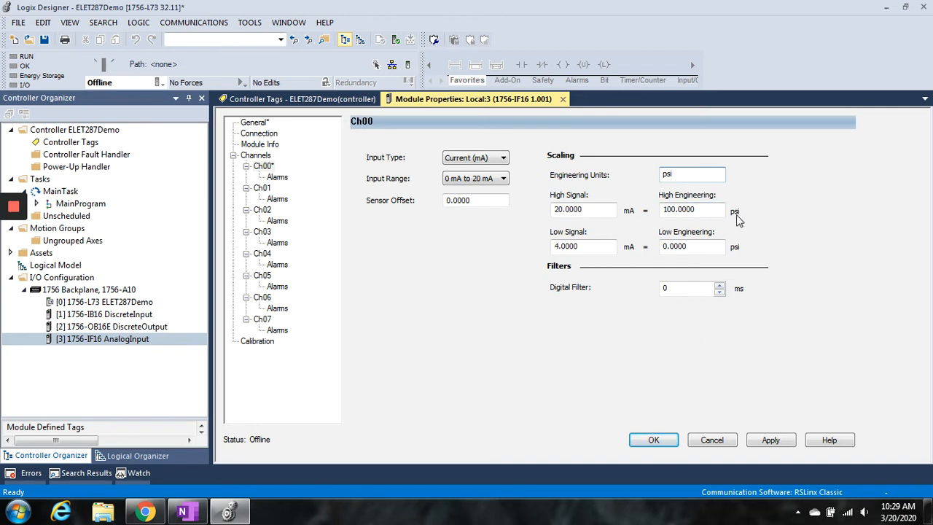
{"action": "mouse_move", "coordinate": [736, 217]}
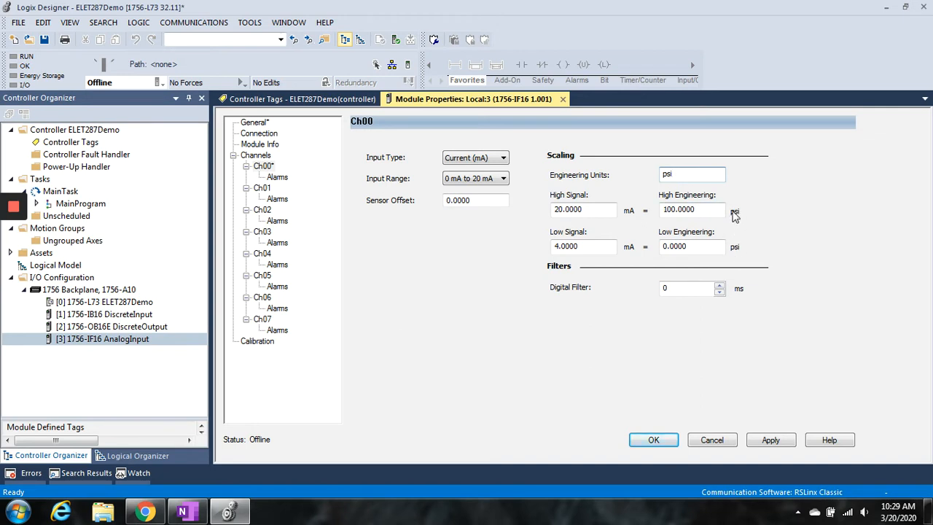
{"action": "left_click", "coordinate": [691, 210]}
{"action": "type", "text": "500.0000"}
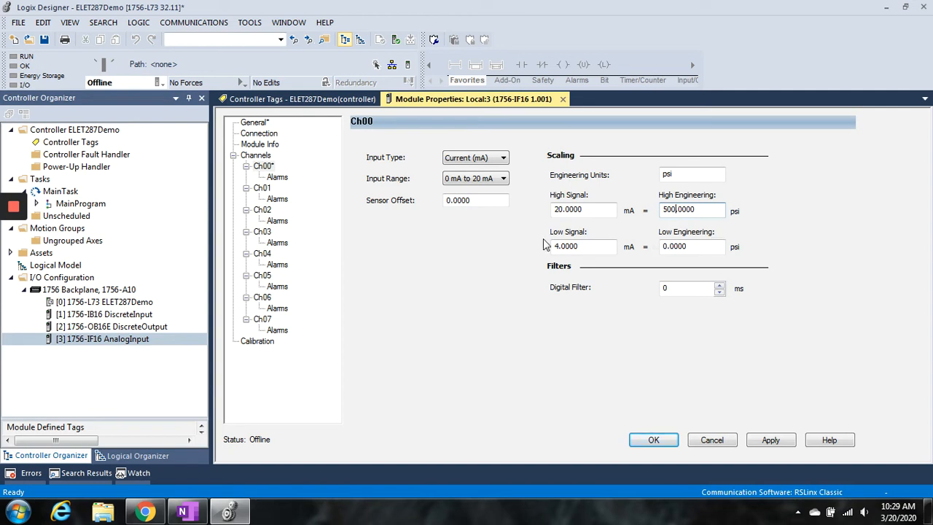
{"action": "left_click", "coordinate": [691, 246]}
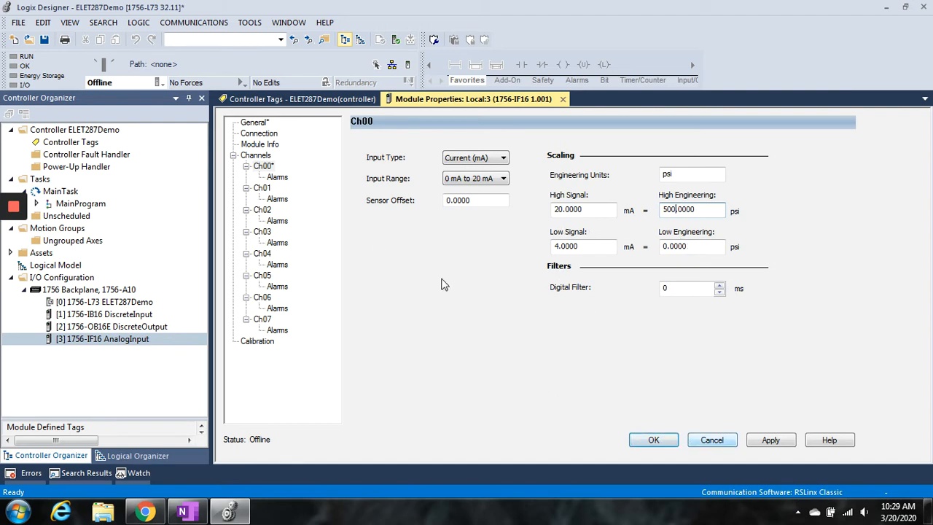
Step: Change the module definition's Input Data to Single-Ended Data – No Alarm, exposing Ch00–Ch15
{"action": "left_click", "coordinate": [253, 123]}
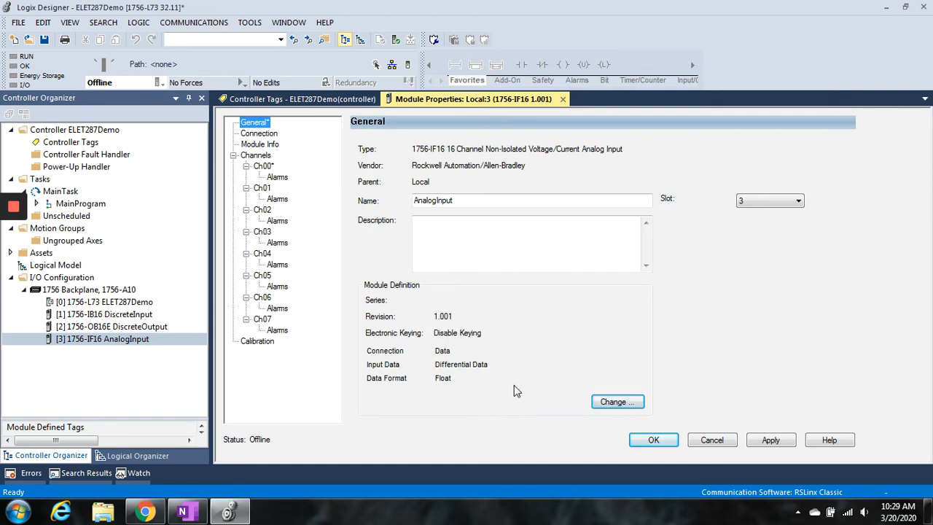
{"action": "mouse_move", "coordinate": [494, 372]}
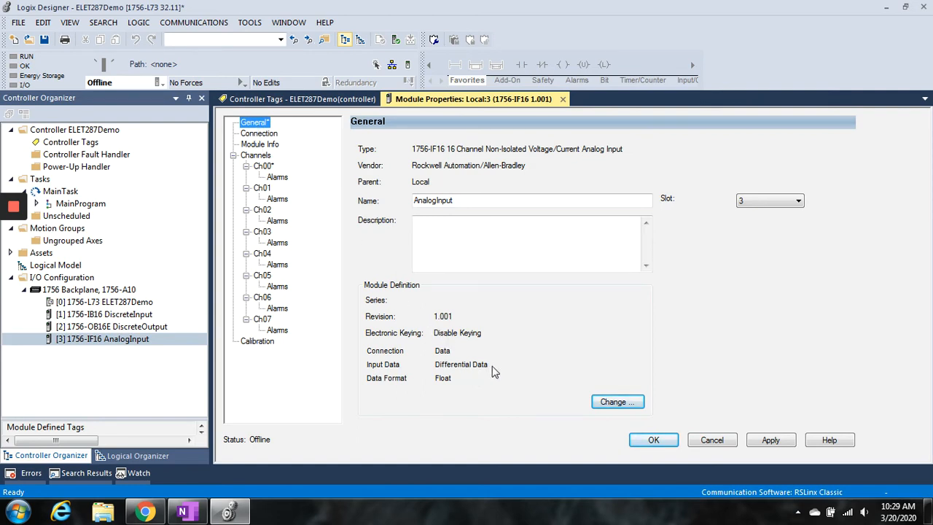
{"action": "left_click", "coordinate": [617, 402]}
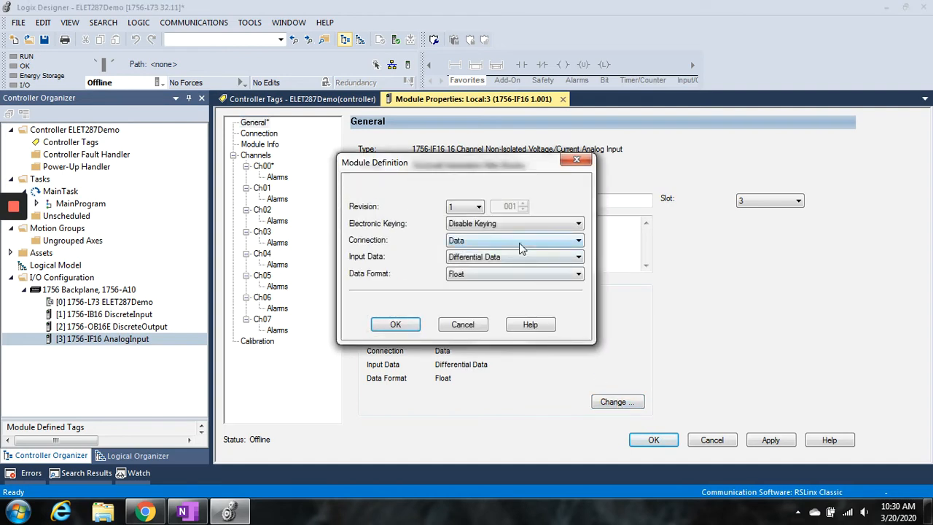
{"action": "left_click", "coordinate": [577, 257]}
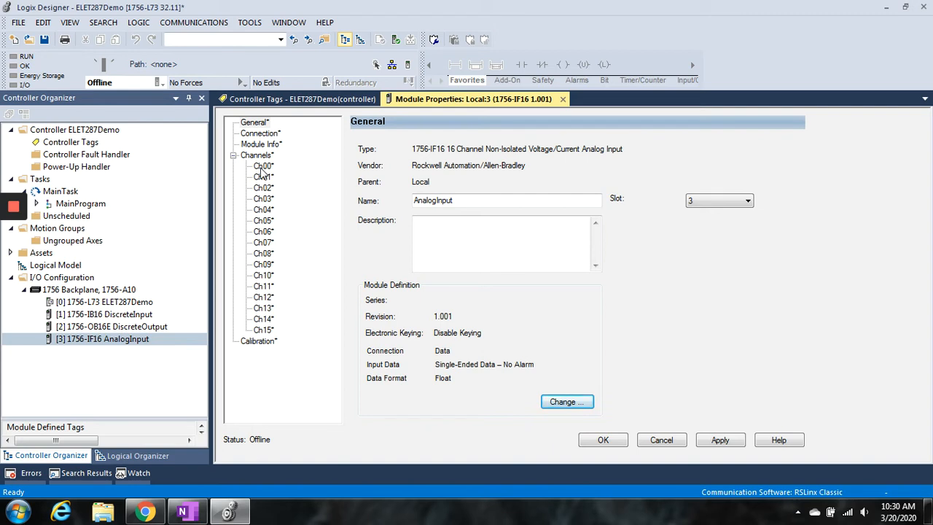
{"action": "mouse_move", "coordinate": [268, 183]}
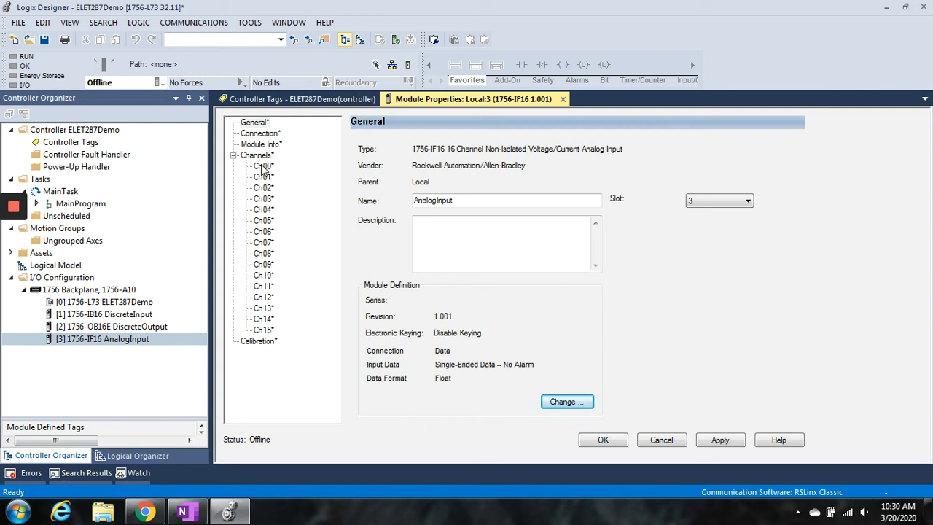
Step: Re-enter channel 0 scaling: Low Signal 4.0000 mA, units psi, High Engineering 500.0000
{"action": "left_click", "coordinate": [262, 166]}
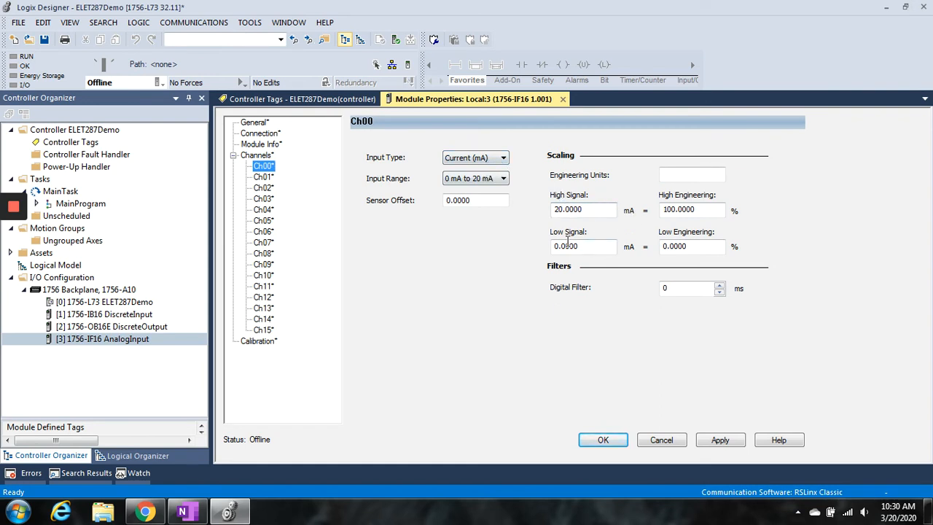
{"action": "left_click", "coordinate": [583, 245]}
{"action": "type", "text": "4.0000"}
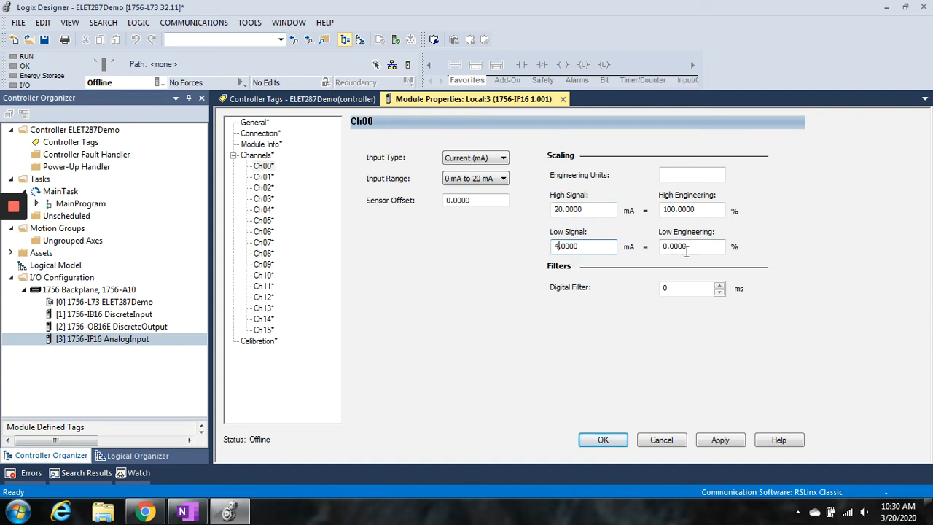
{"action": "type", "text": "psi"}
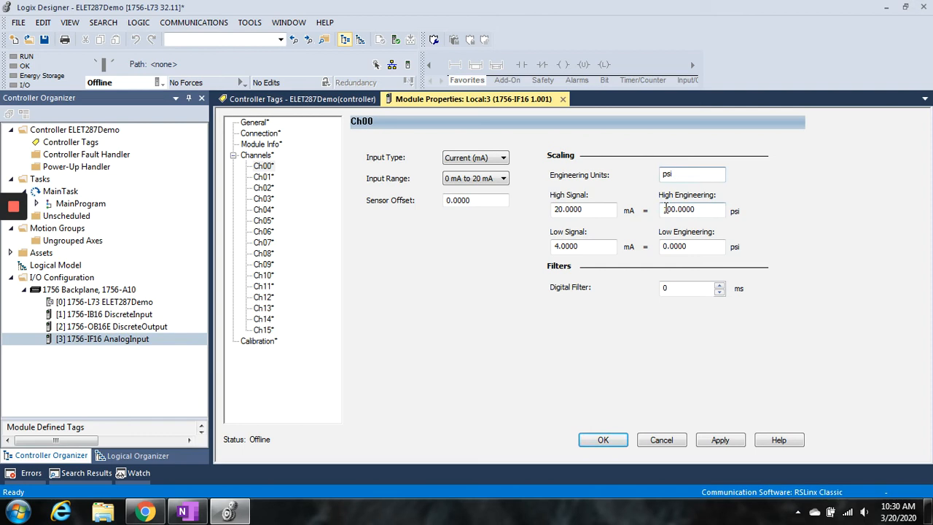
{"action": "type", "text": "500.0000"}
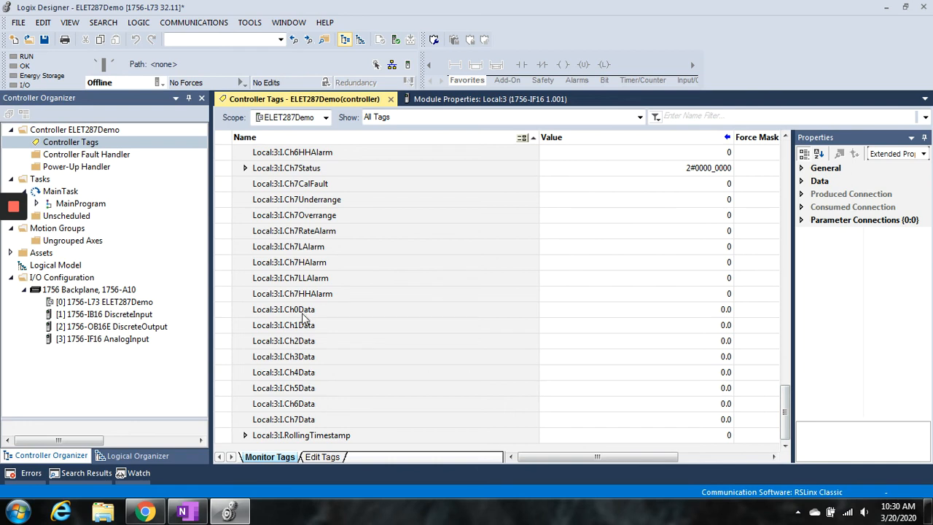
{"action": "mouse_move", "coordinate": [732, 319]}
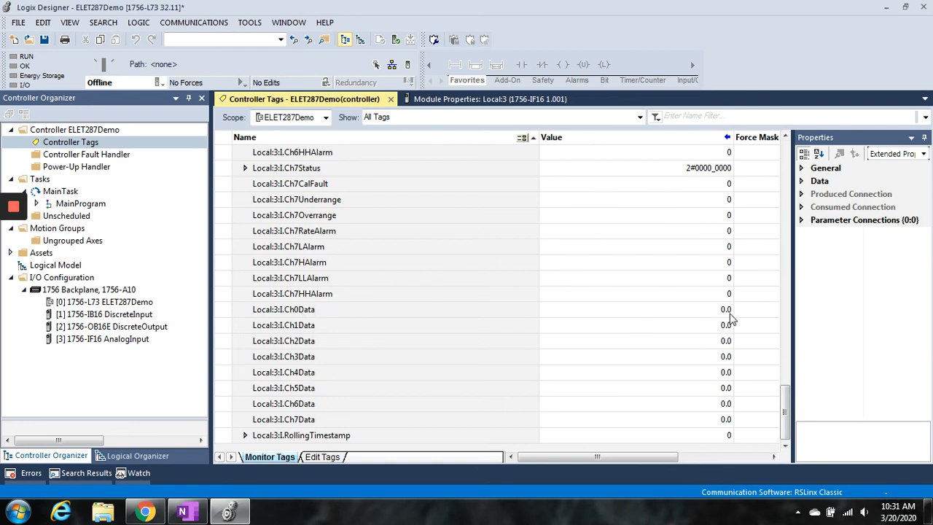
{"action": "mouse_move", "coordinate": [731, 318]}
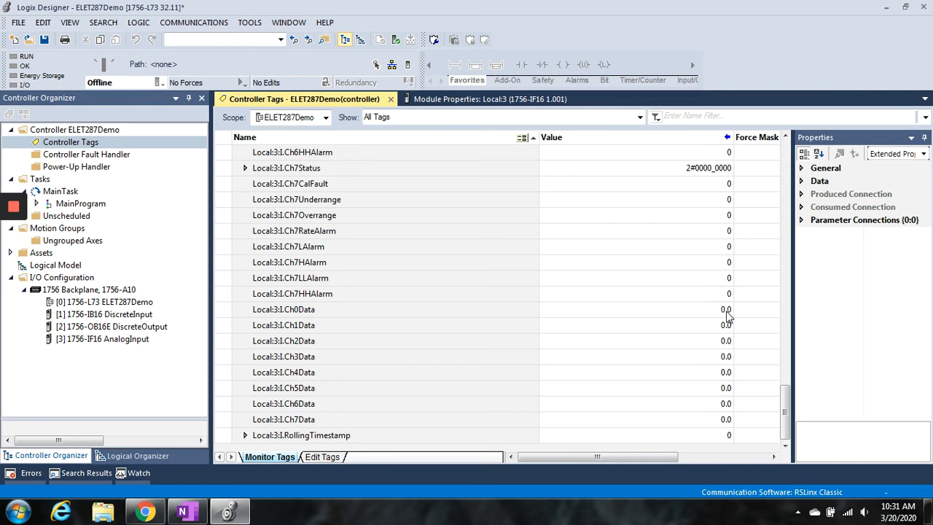
{"action": "mouse_move", "coordinate": [725, 321]}
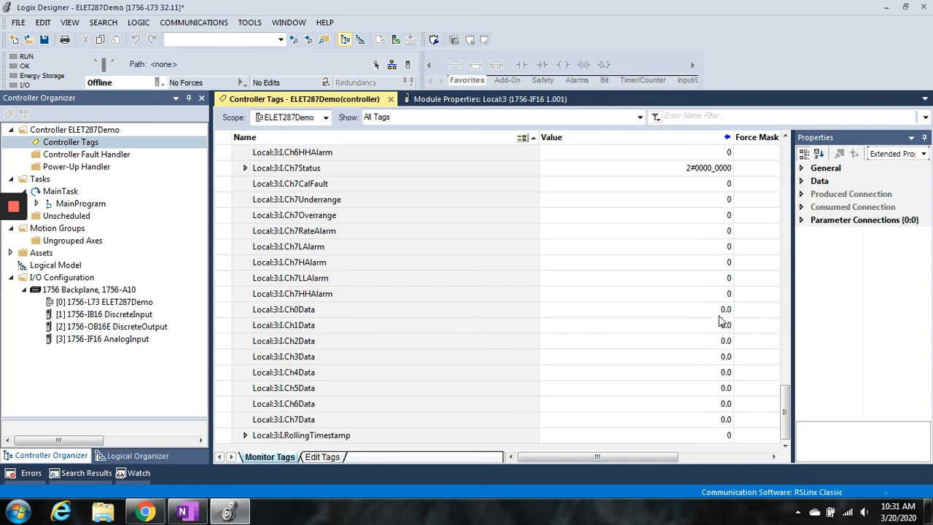
{"action": "mouse_move", "coordinate": [723, 322]}
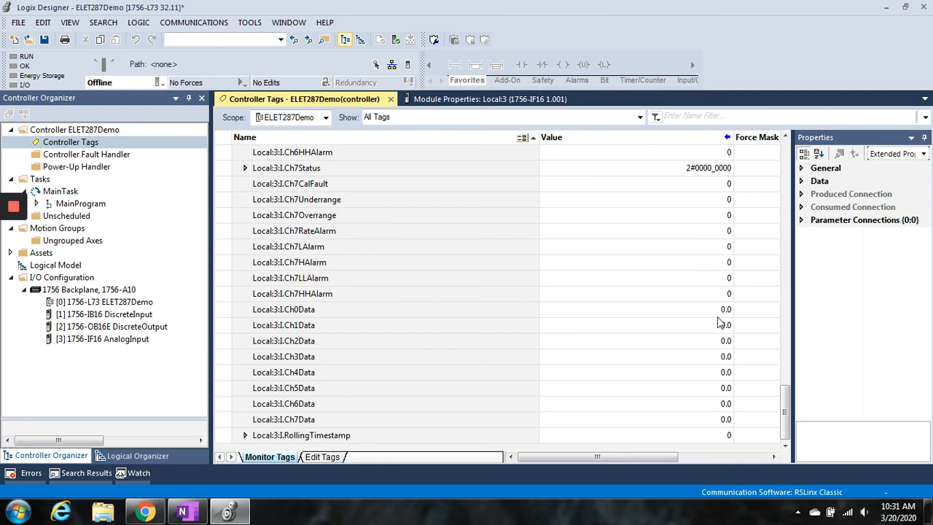
{"action": "mouse_move", "coordinate": [373, 300]}
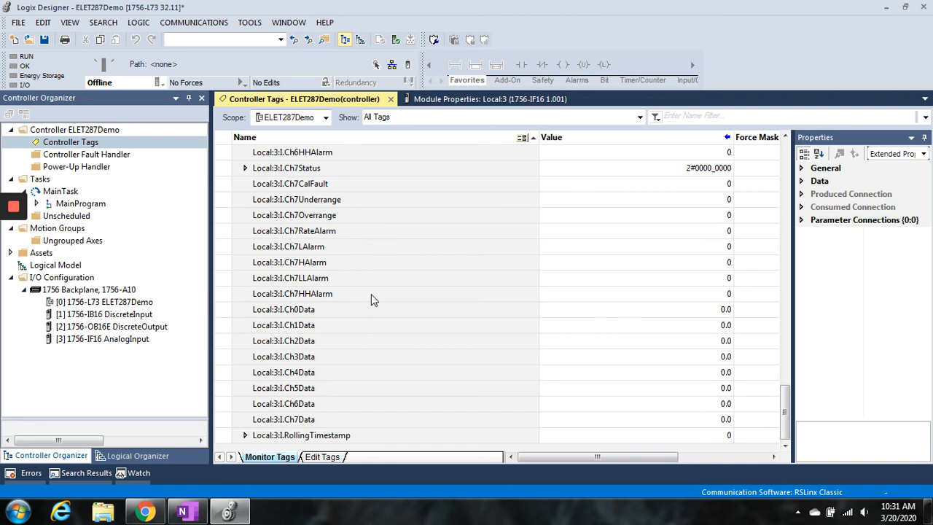
{"action": "mouse_move", "coordinate": [522, 302]}
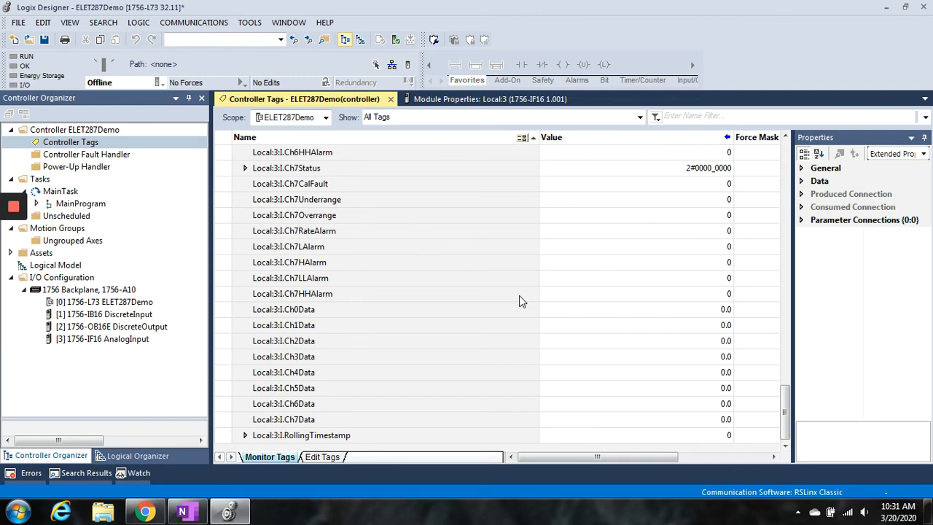
{"action": "mouse_move", "coordinate": [87, 210]}
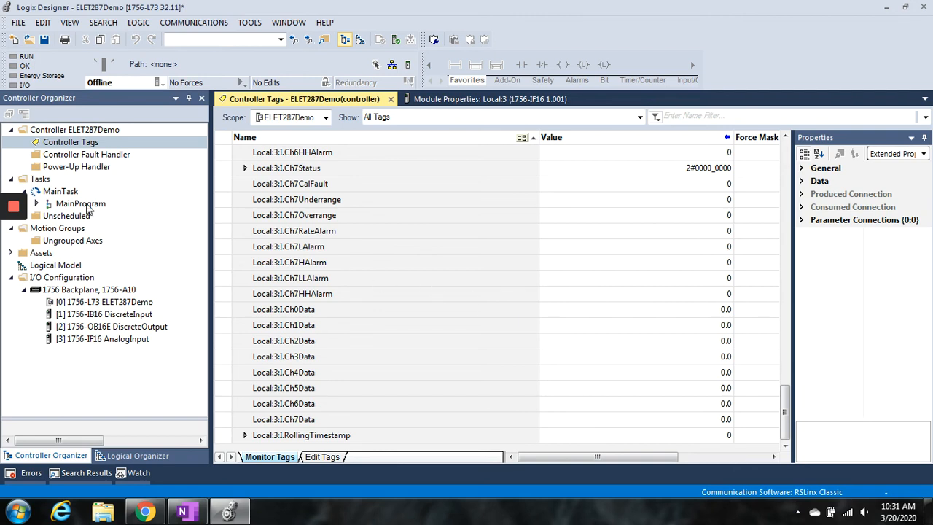